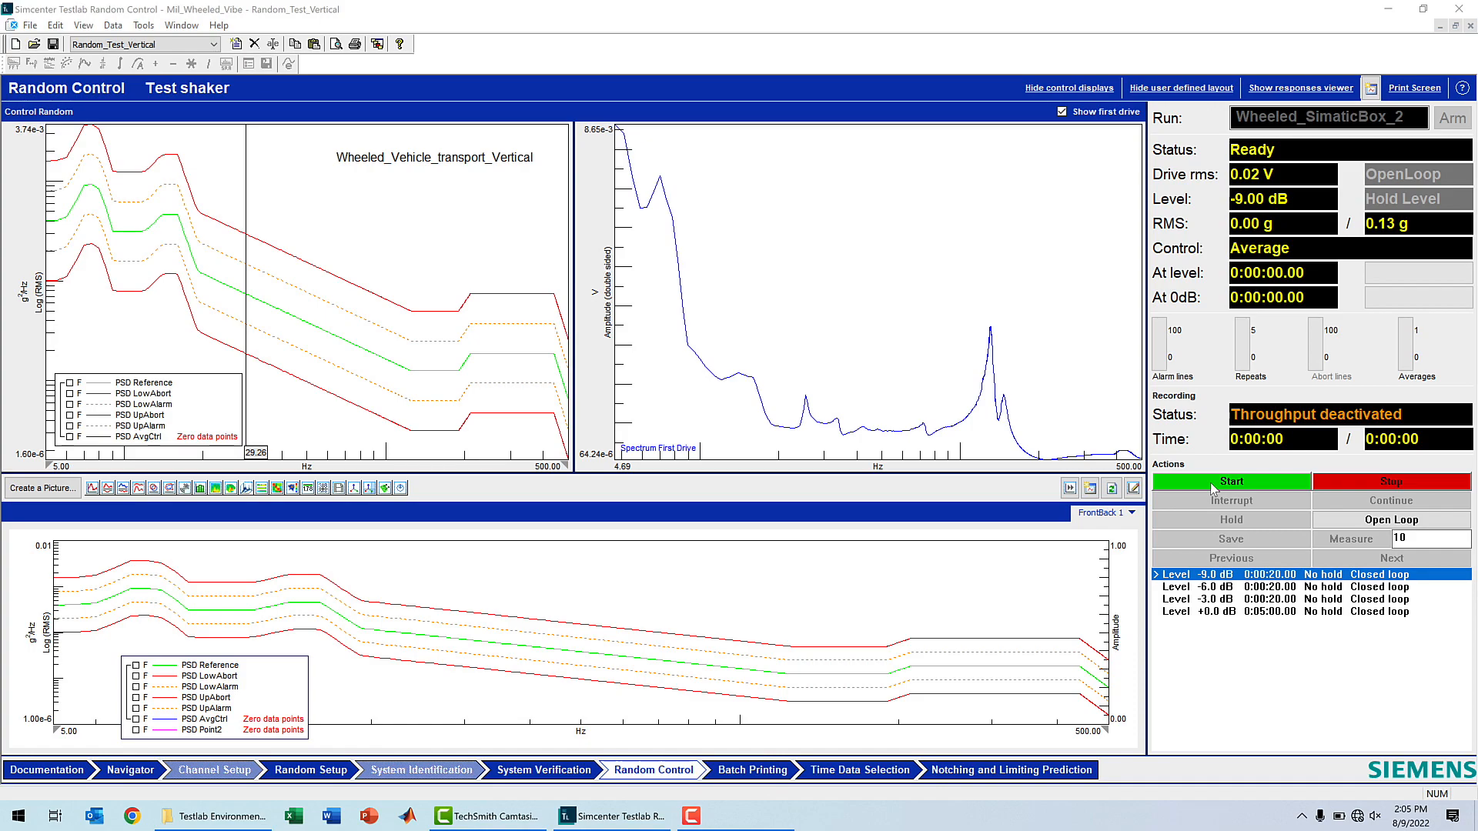
# Start the random vibration test run, then bring up the batch printing report preview of the averaged control spectrum.
pyautogui.click(1230, 480)
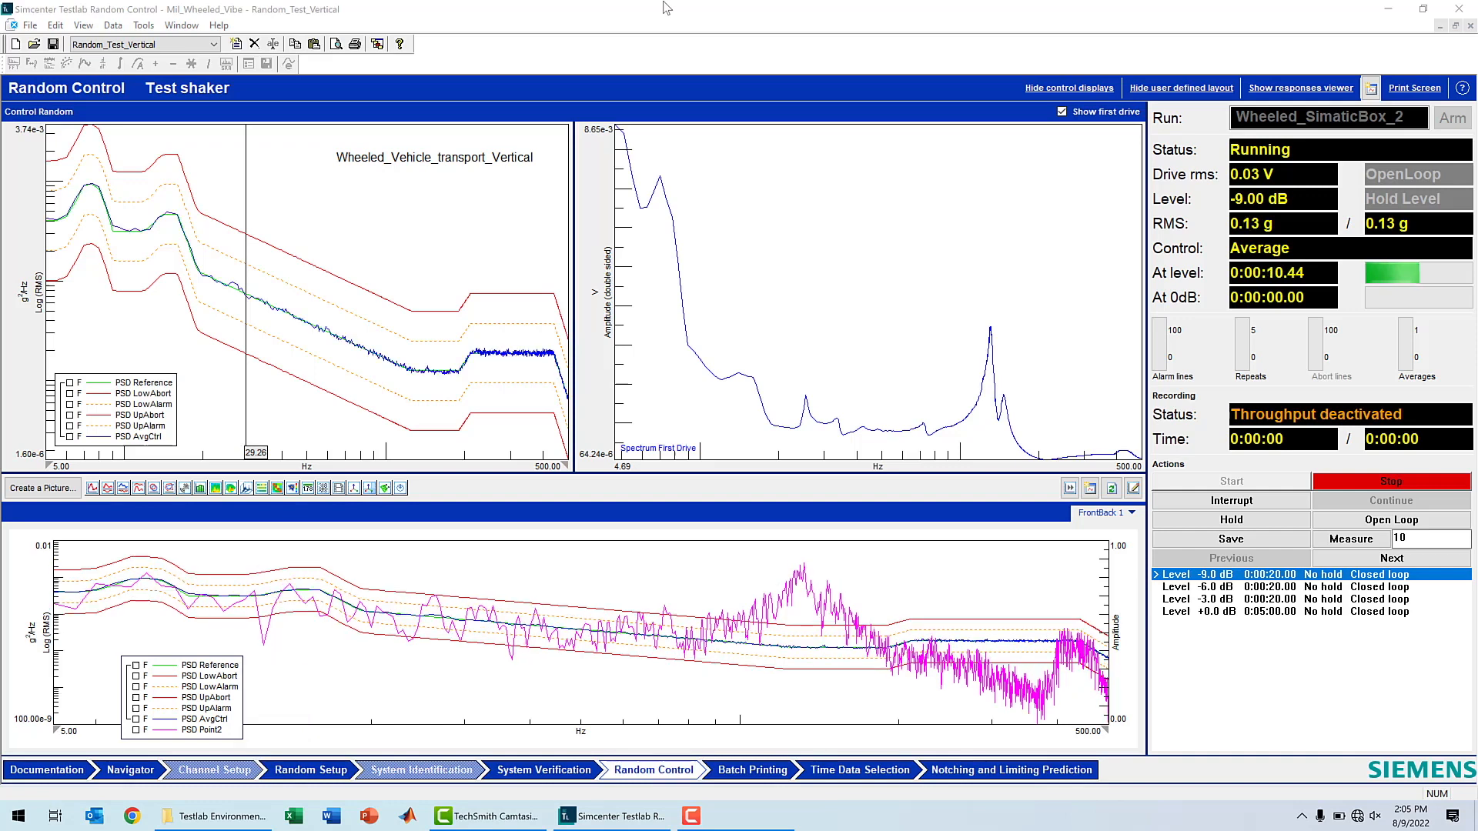
pyautogui.click(751, 770)
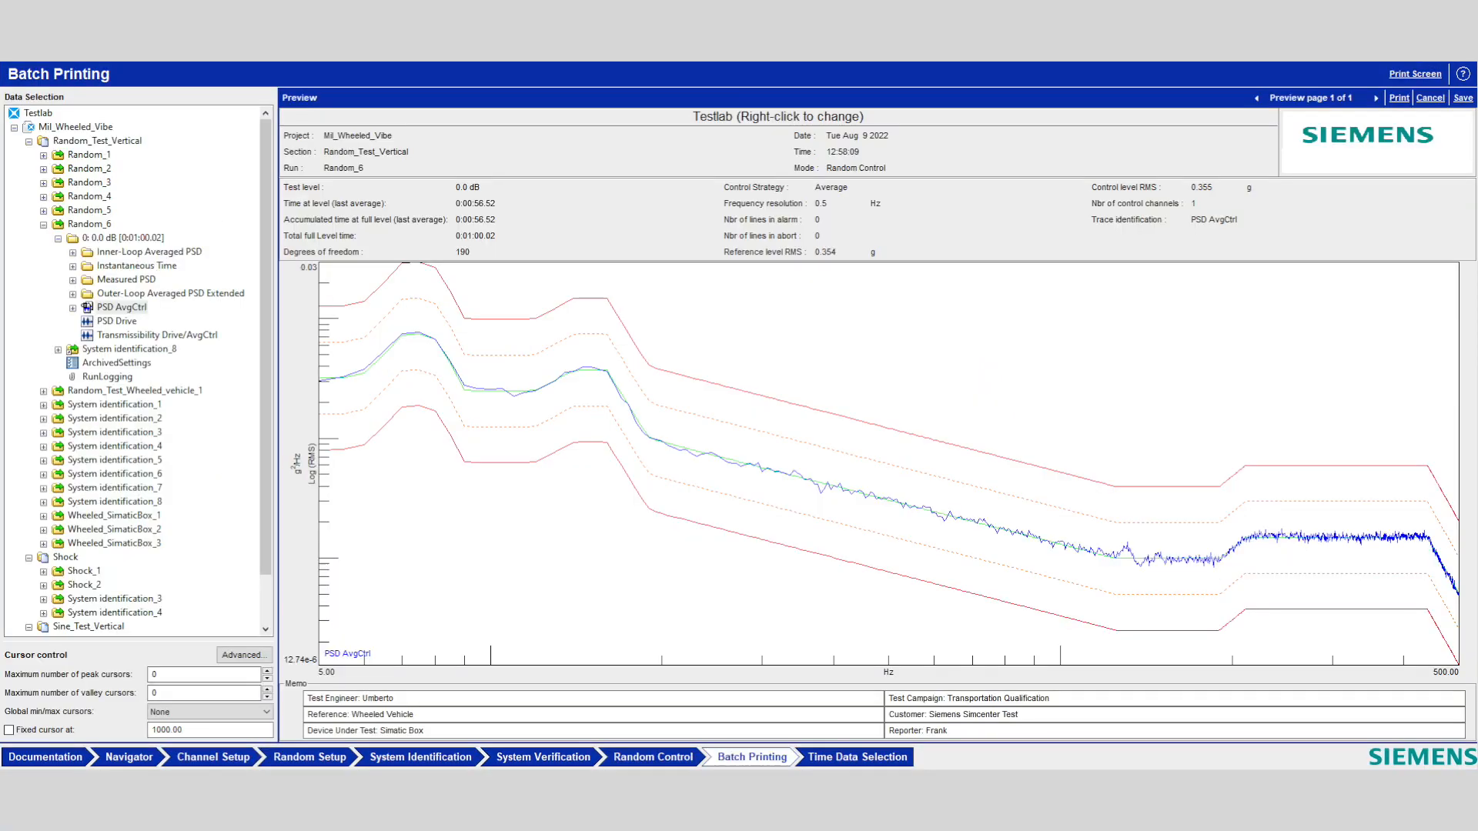